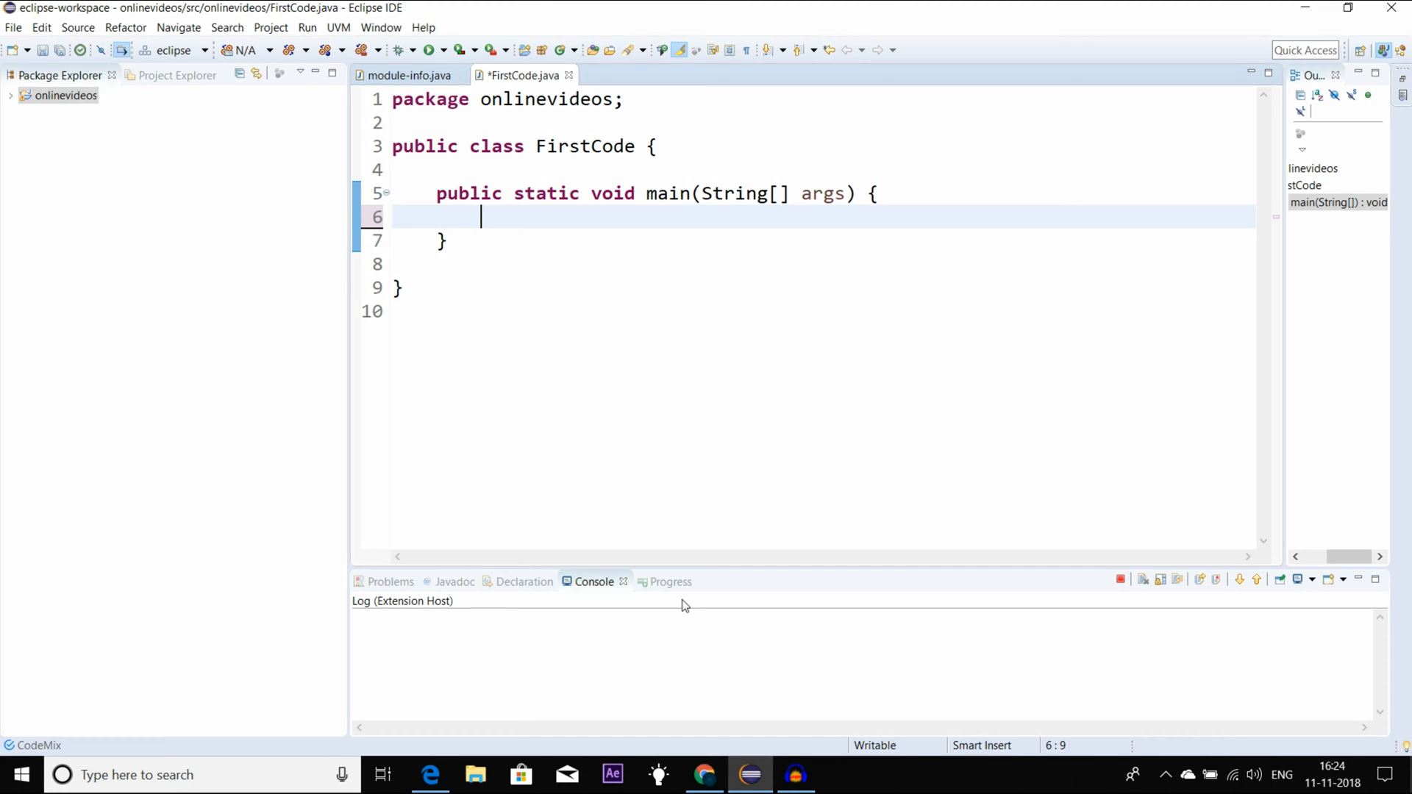
# Type the statement 'int a=5;' on the empty line inside FirstCode's main method
pyautogui.write('a=')
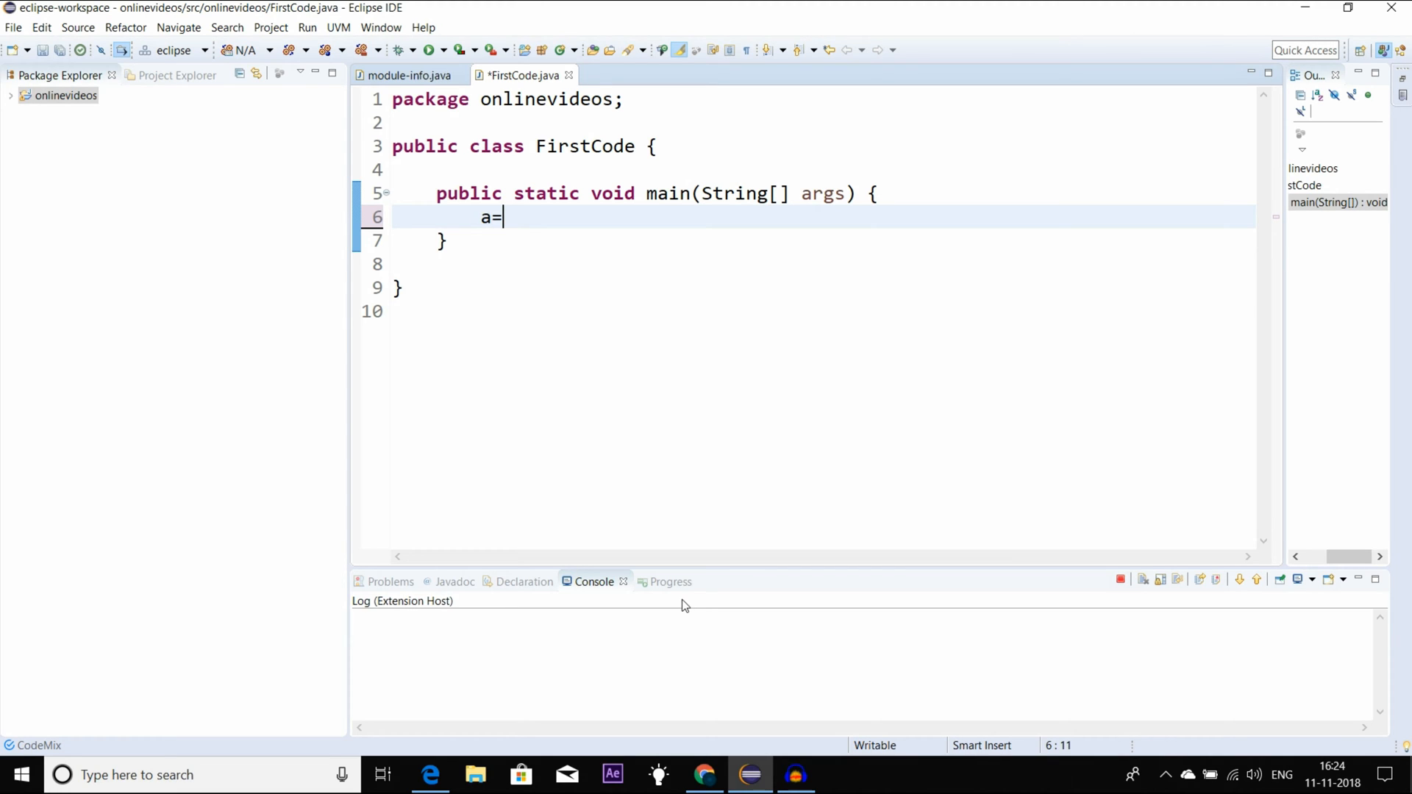
pyautogui.write('5;')
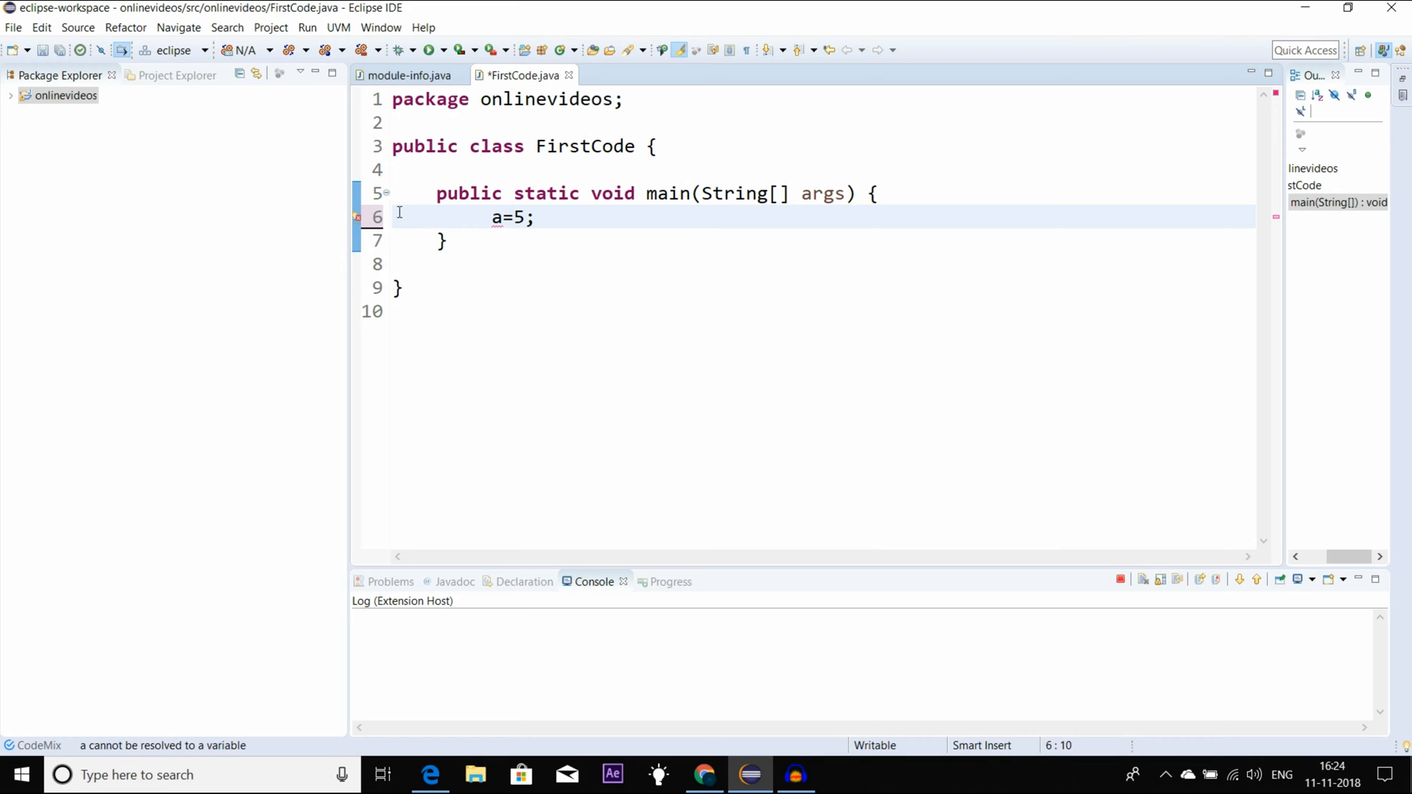
pyautogui.write('int')
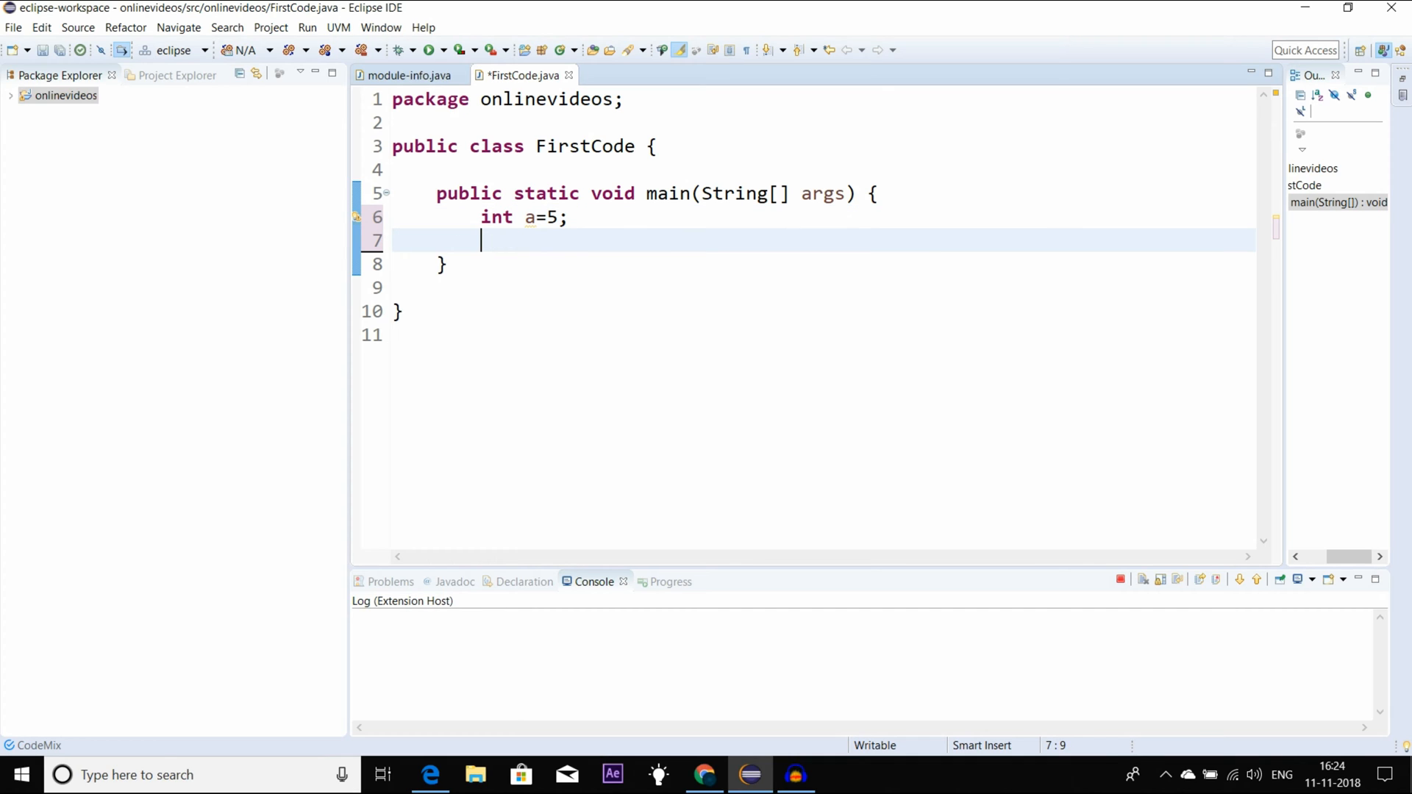
# Add 'System.out.println(a);' below the declaration with content assist
pyautogui.write('Sys')
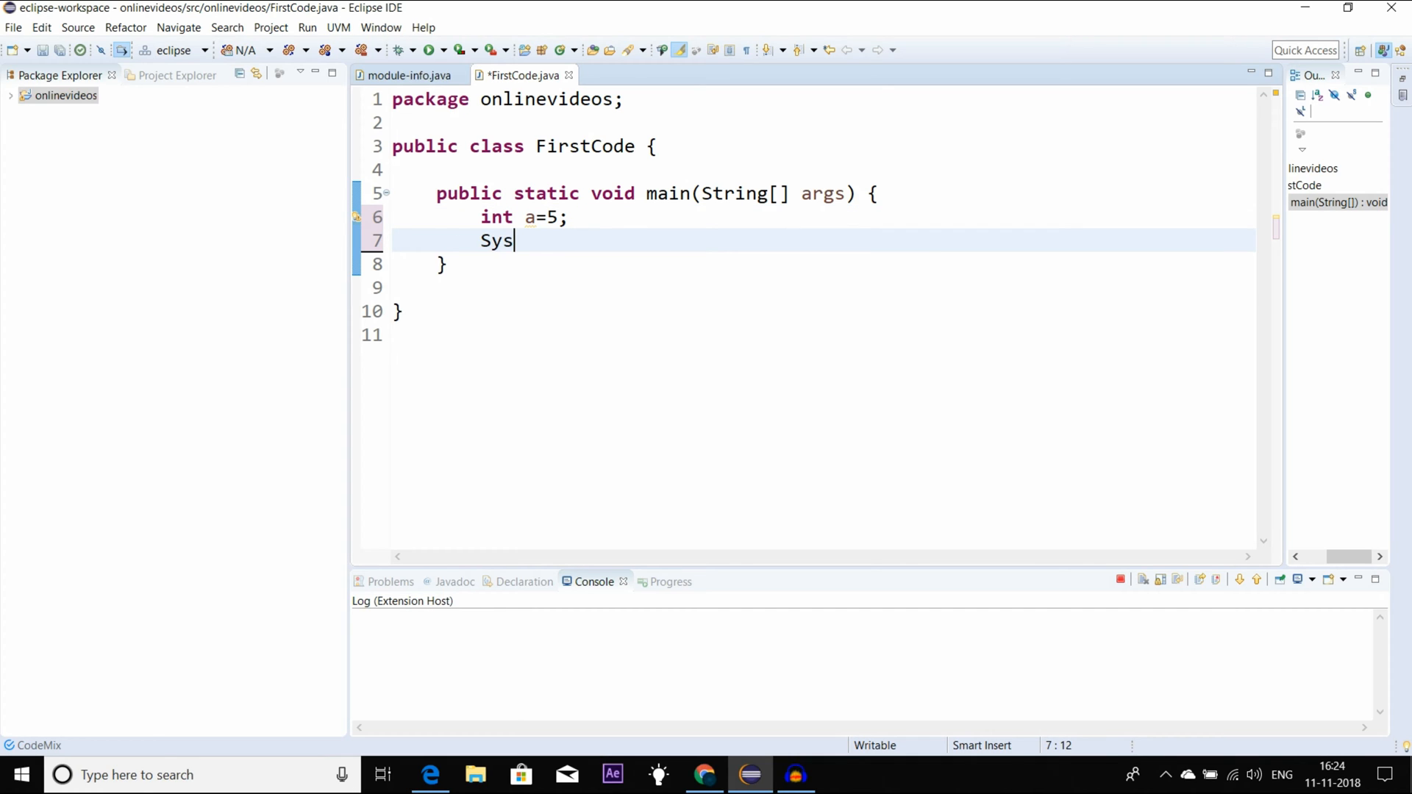
pyautogui.write('te')
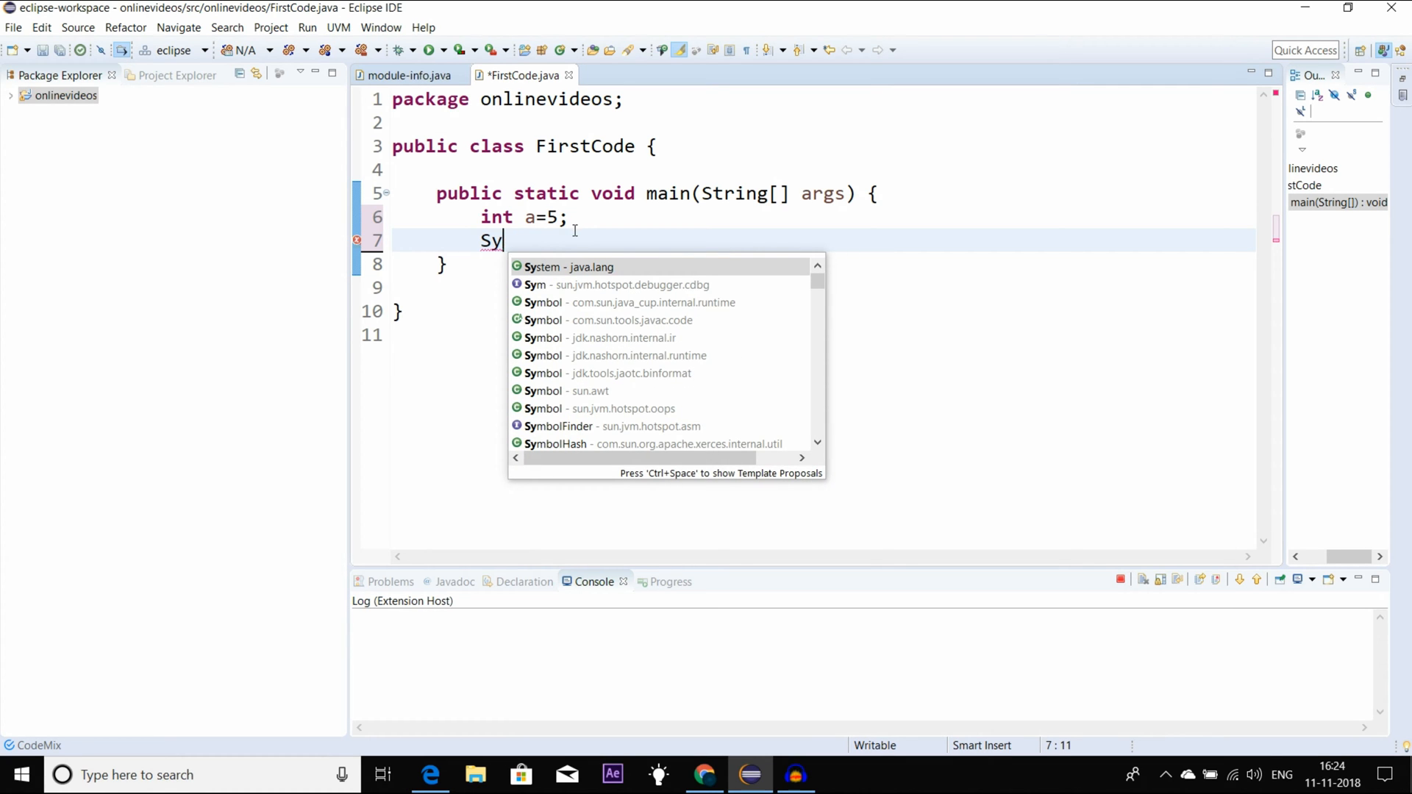
pyautogui.write('stem.e);')
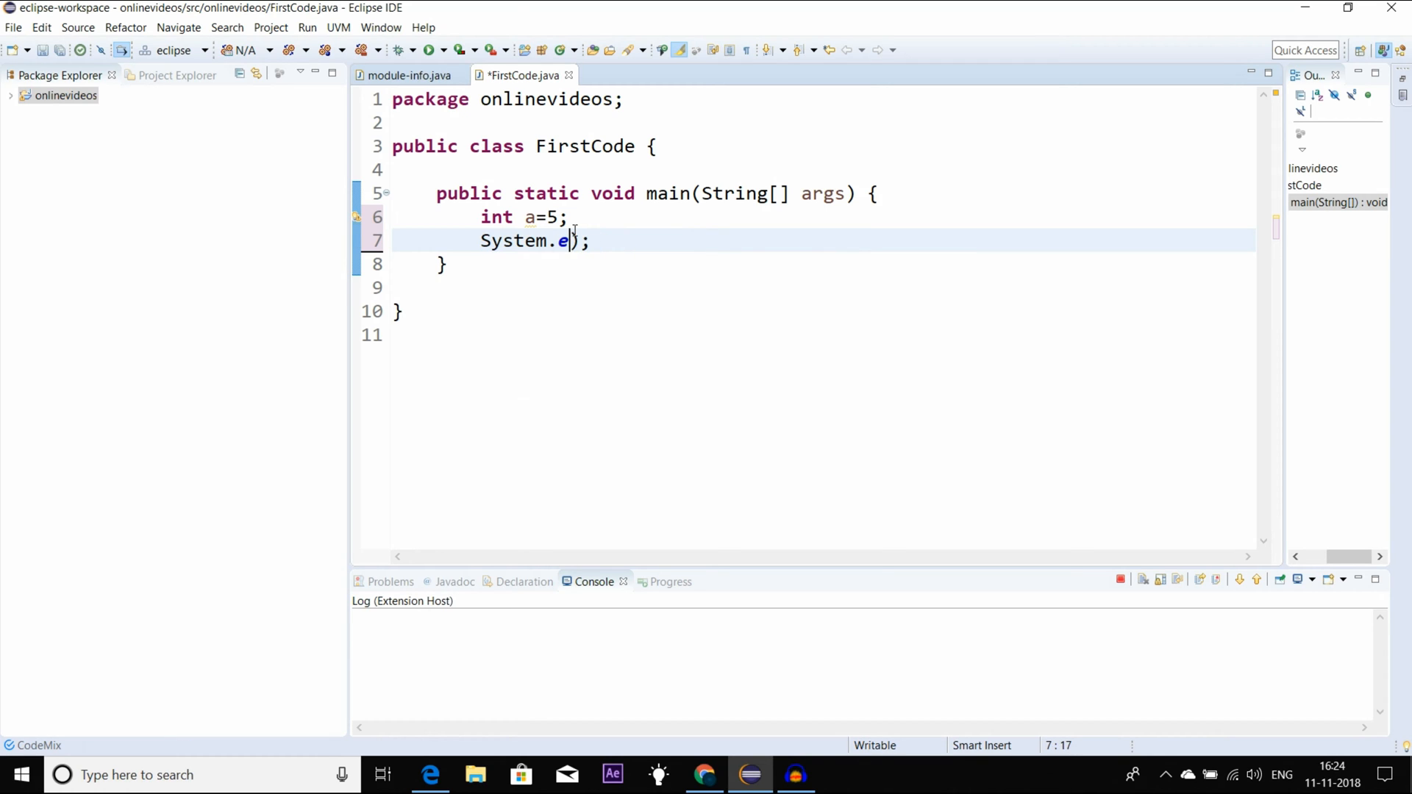
pyautogui.write('ut.')
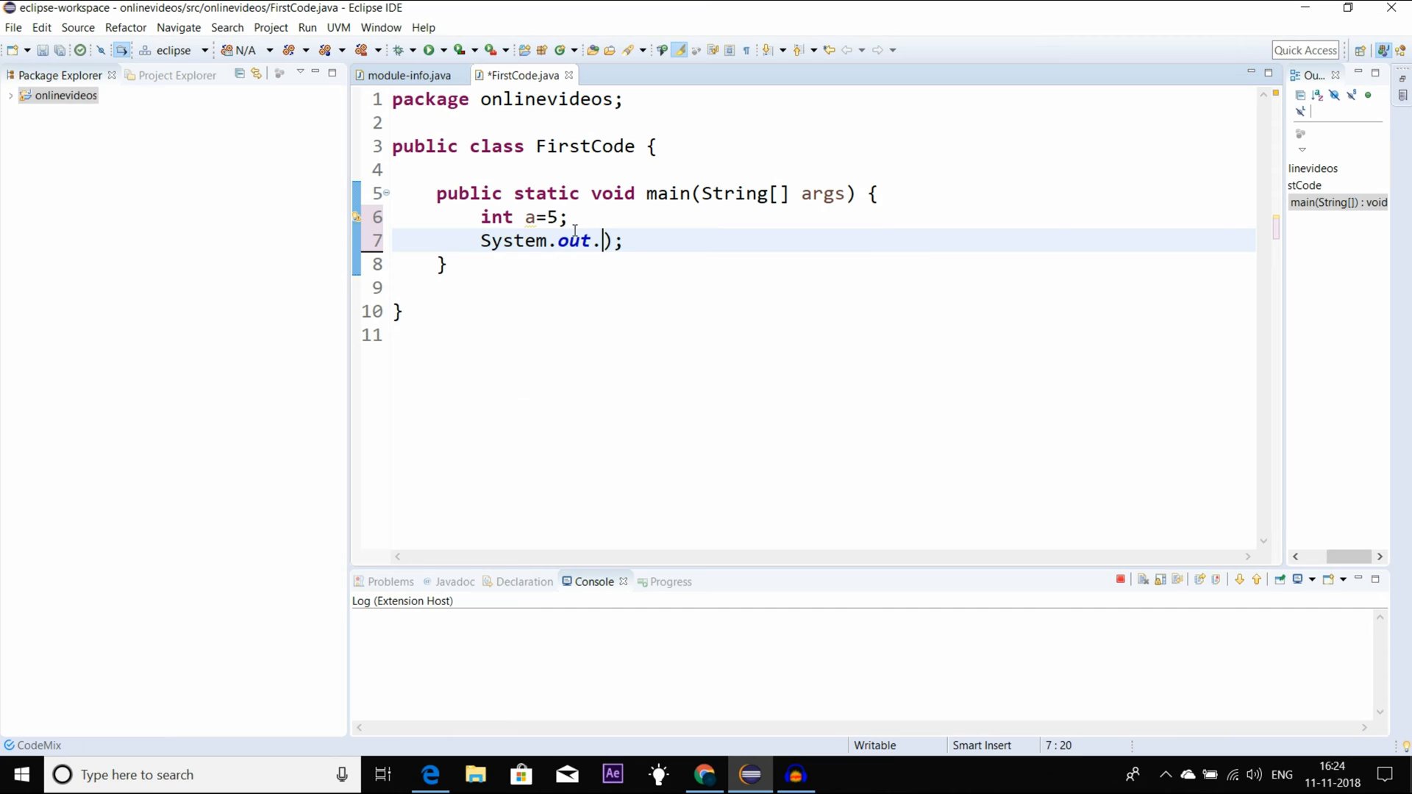
pyautogui.write('println')
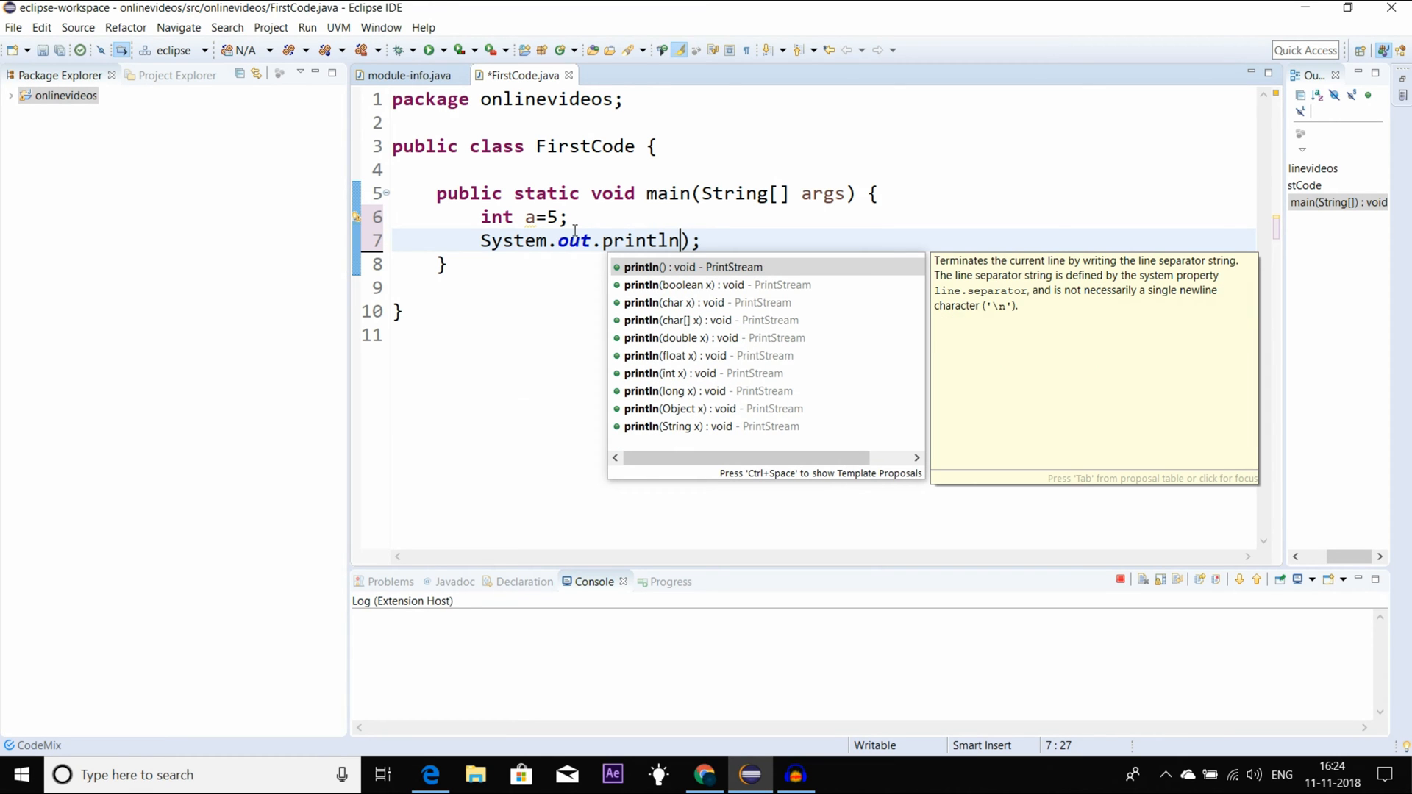
pyautogui.write('(')
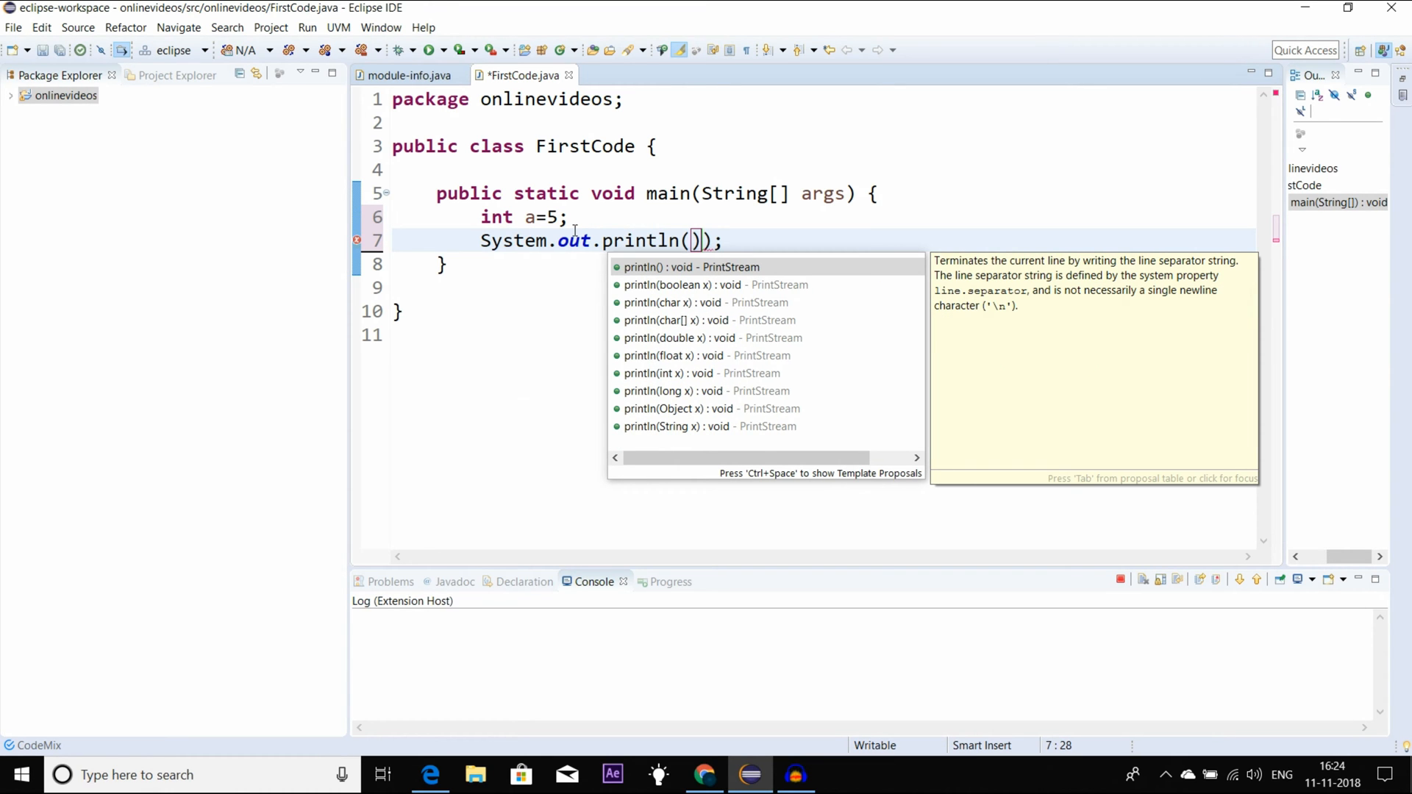
pyautogui.write('a')
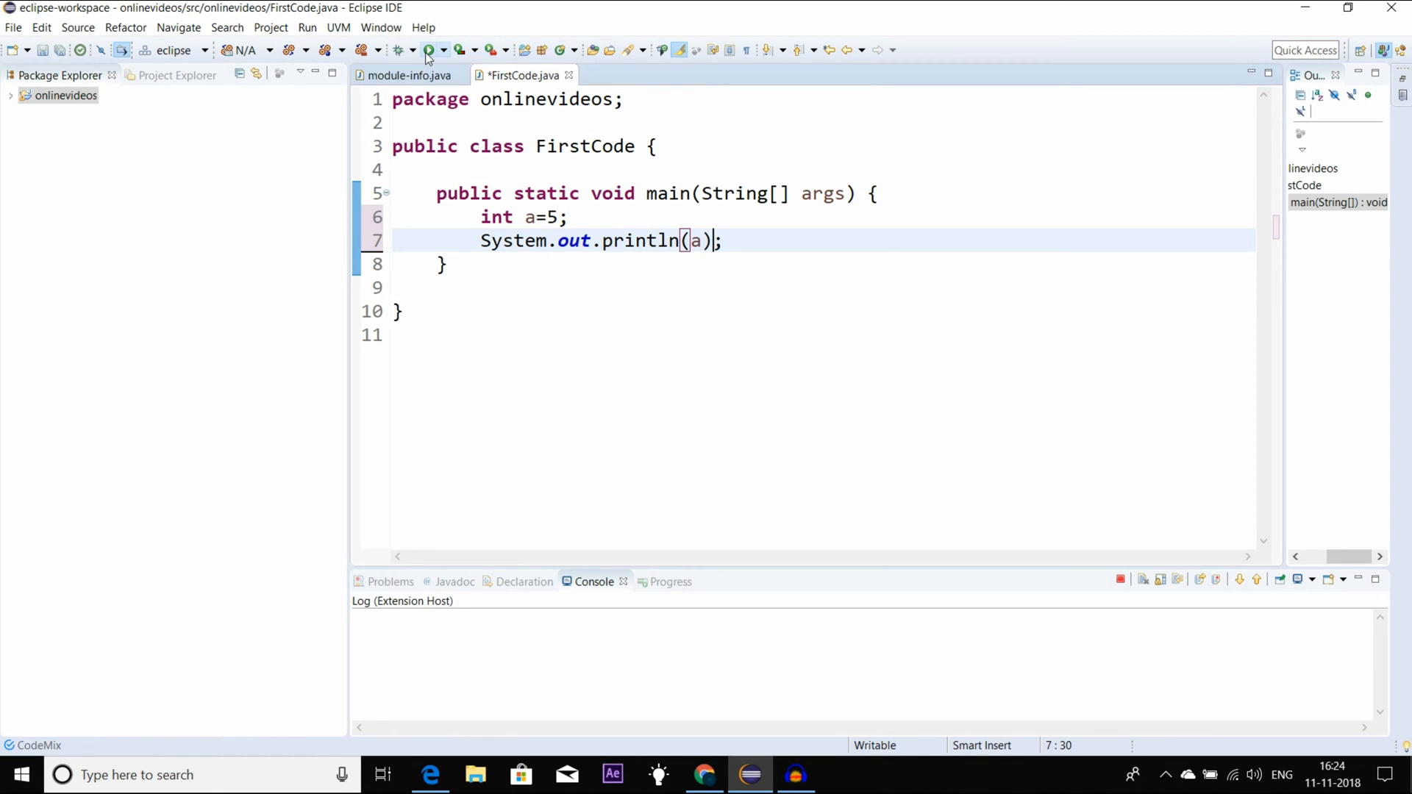
# Save FirstCode.java via the Save and Launch dialog and run it, printing 5
pyautogui.click(430, 49)
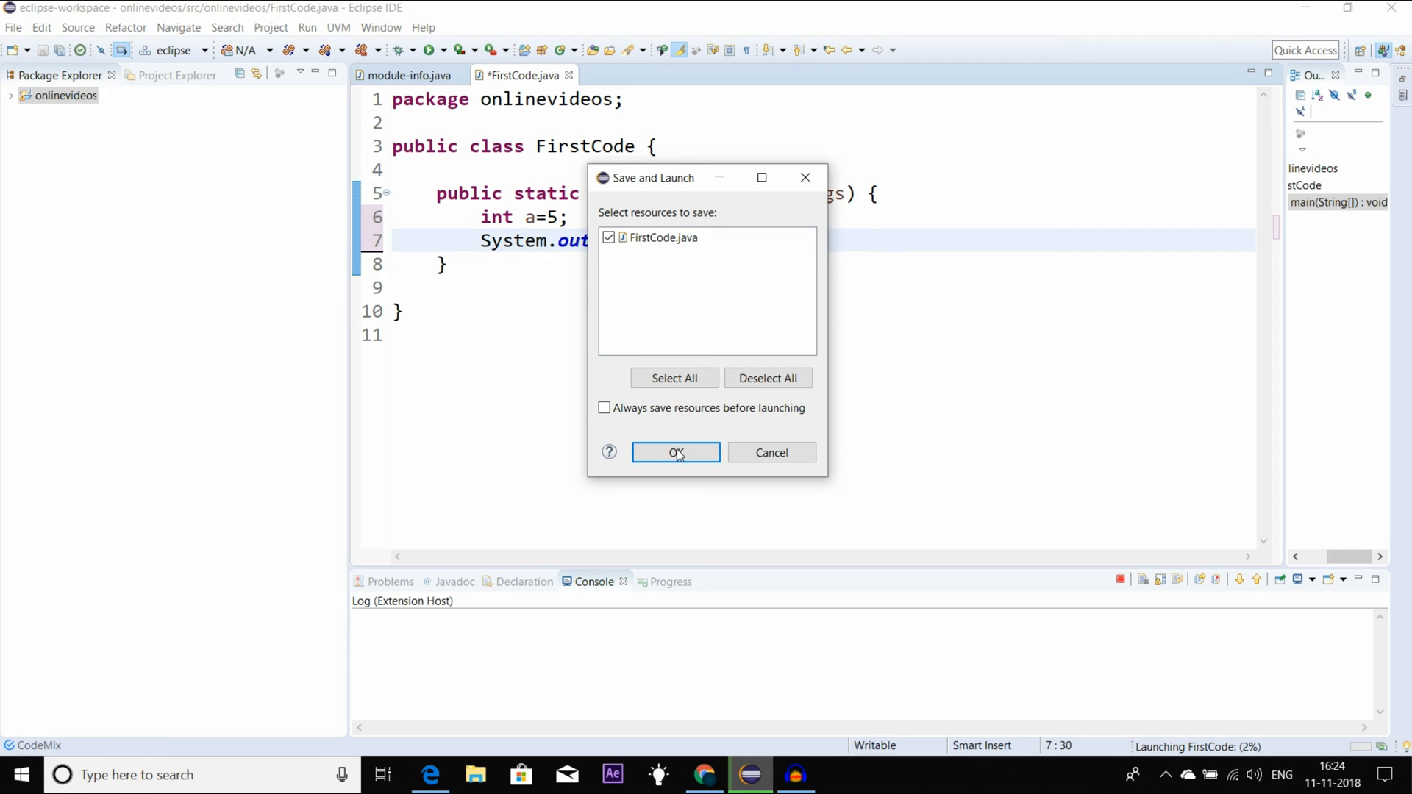
pyautogui.click(675, 452)
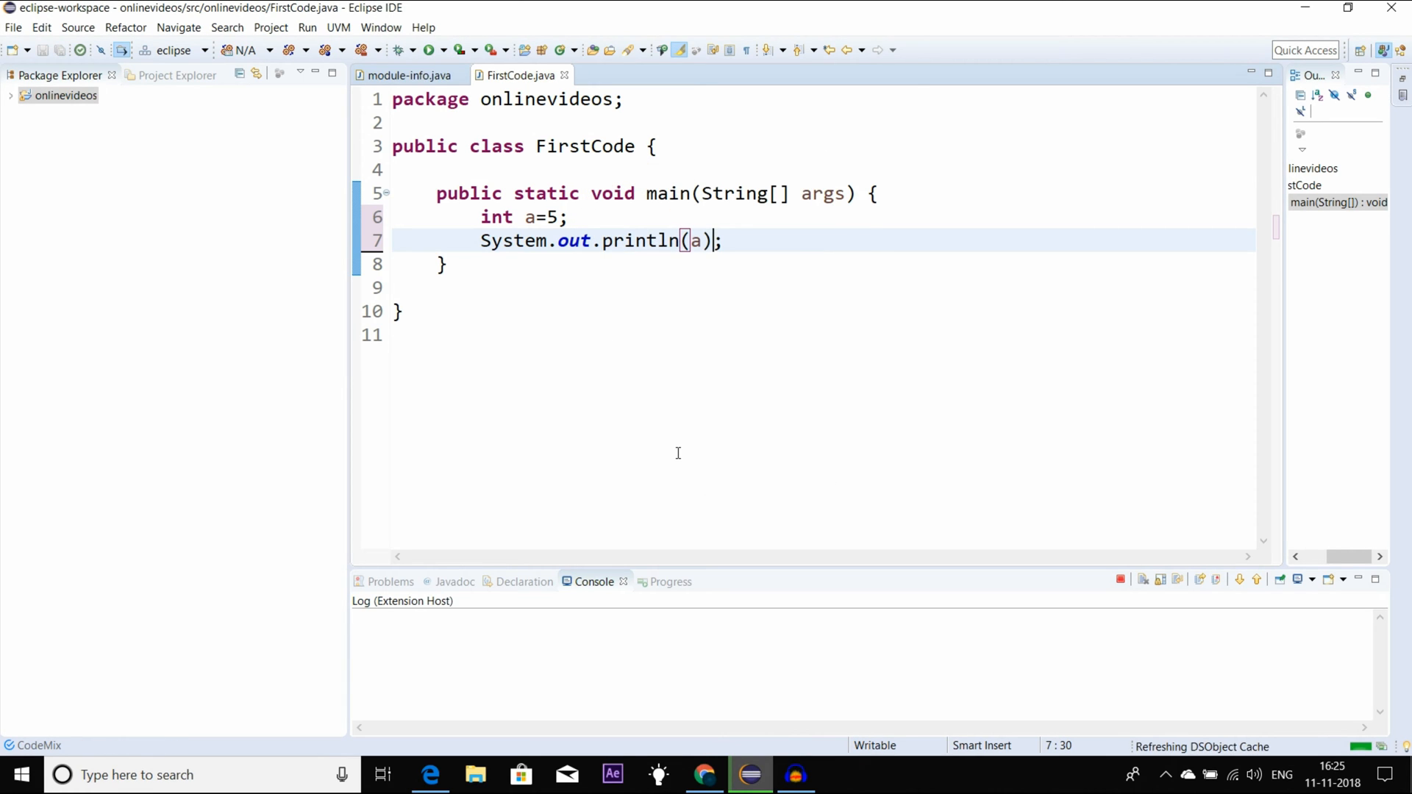
pyautogui.click(457, 50)
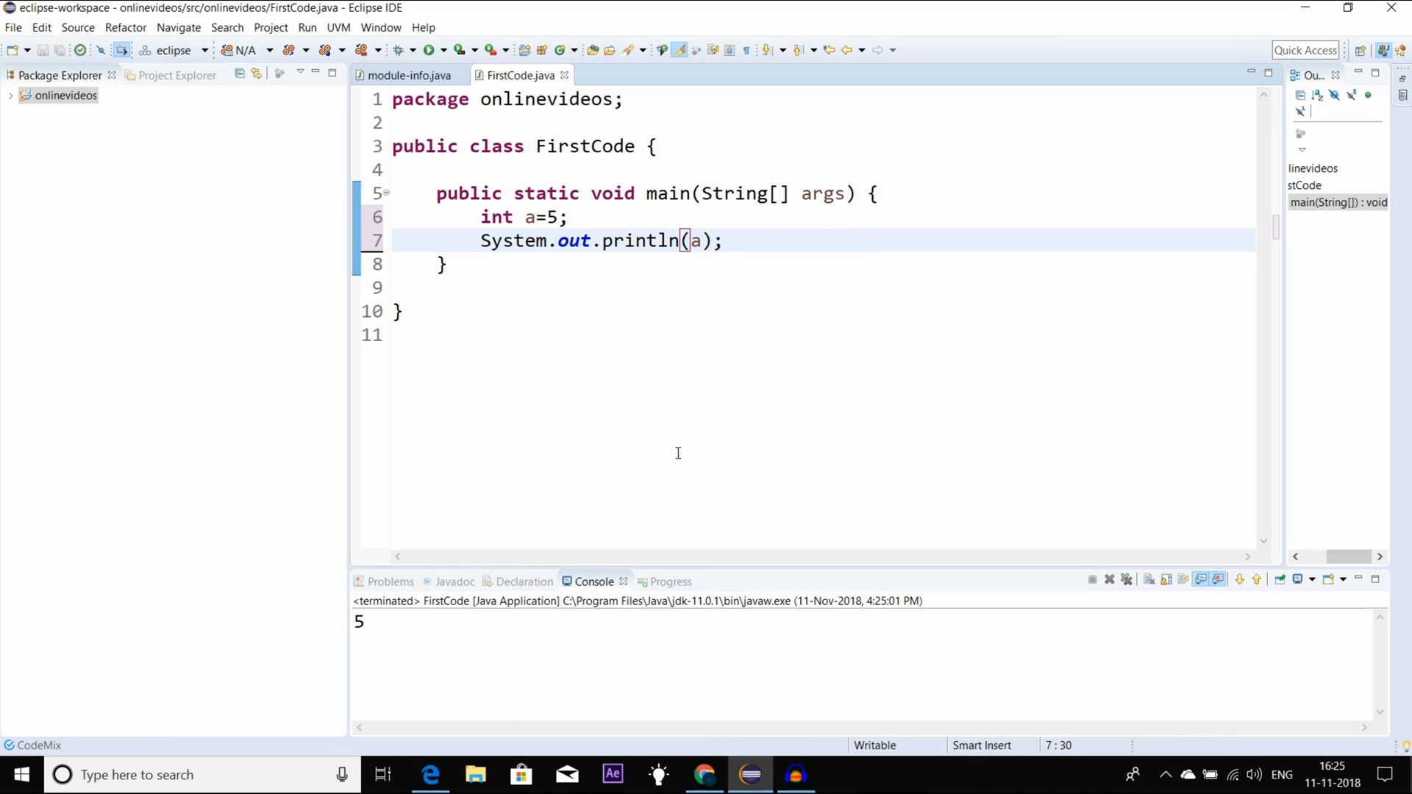